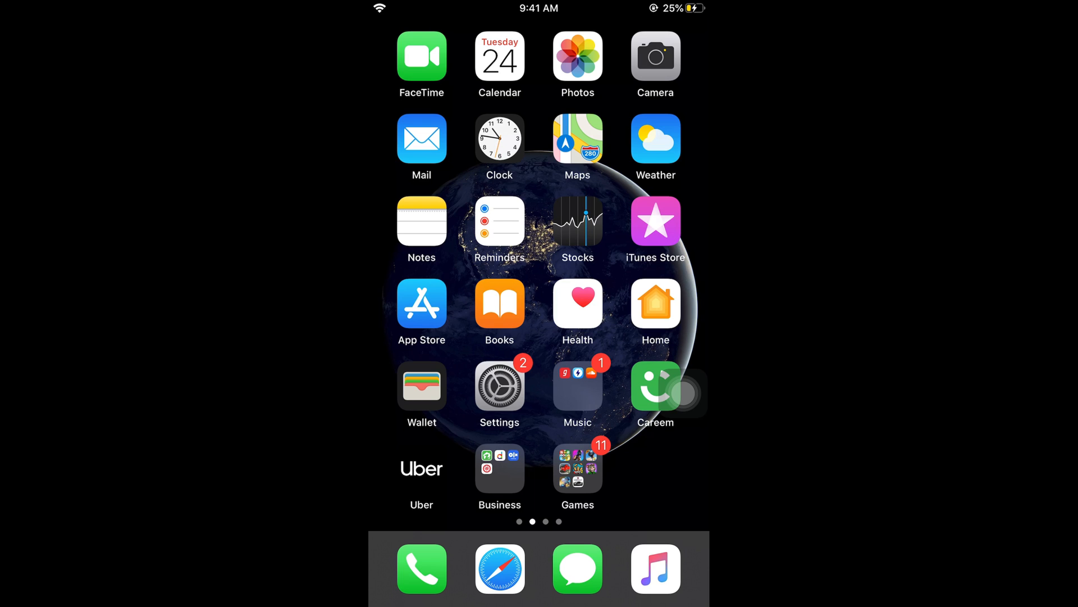
Launch Settings from the home screen and go to the Accessibility page.
left_click(499, 386)
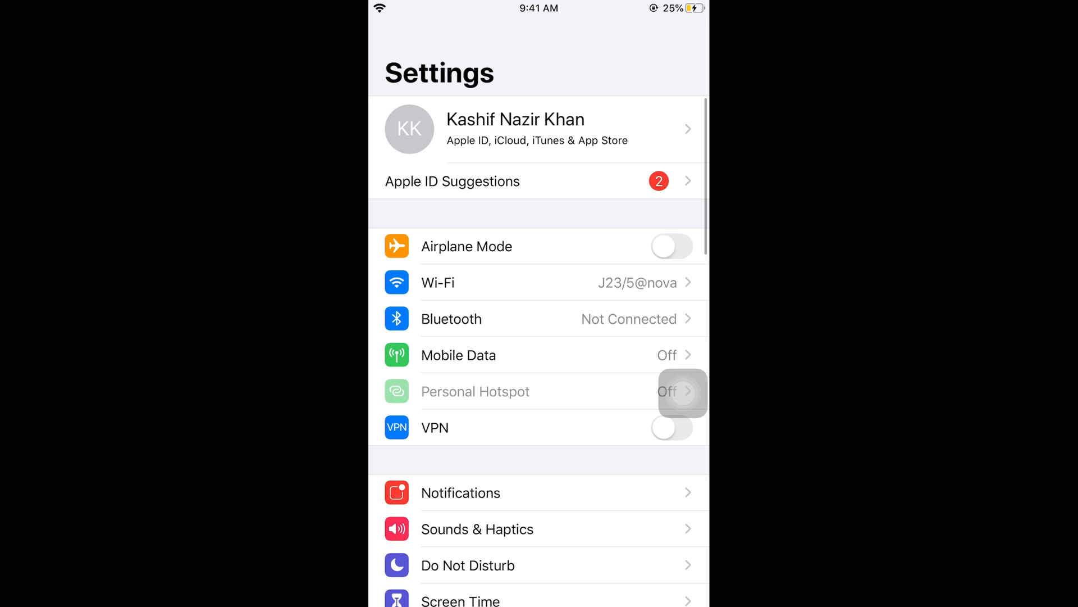
scroll("down", 3)
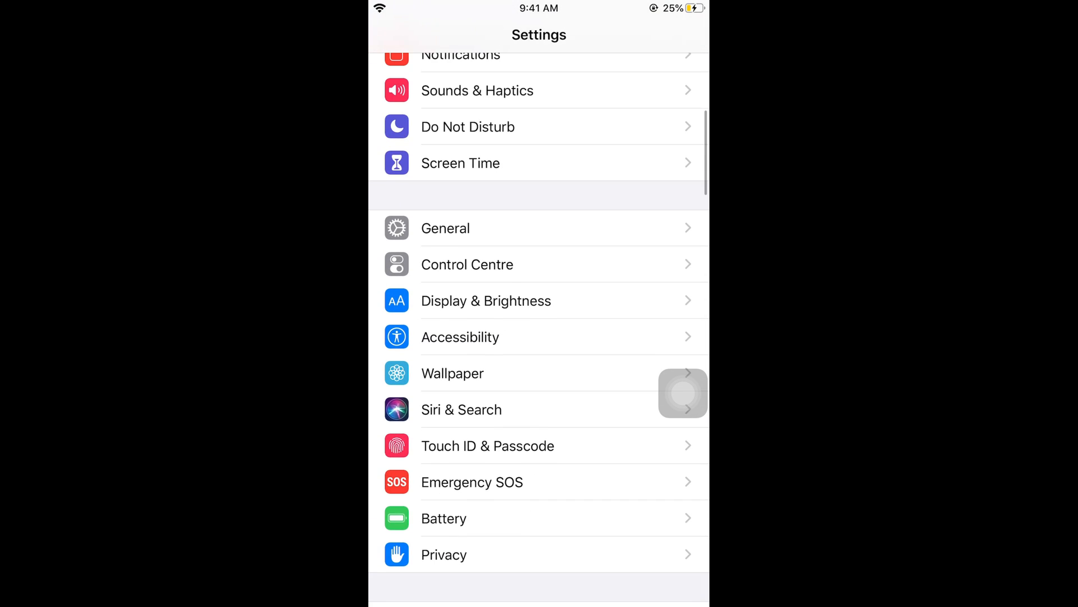
left_click(460, 336)
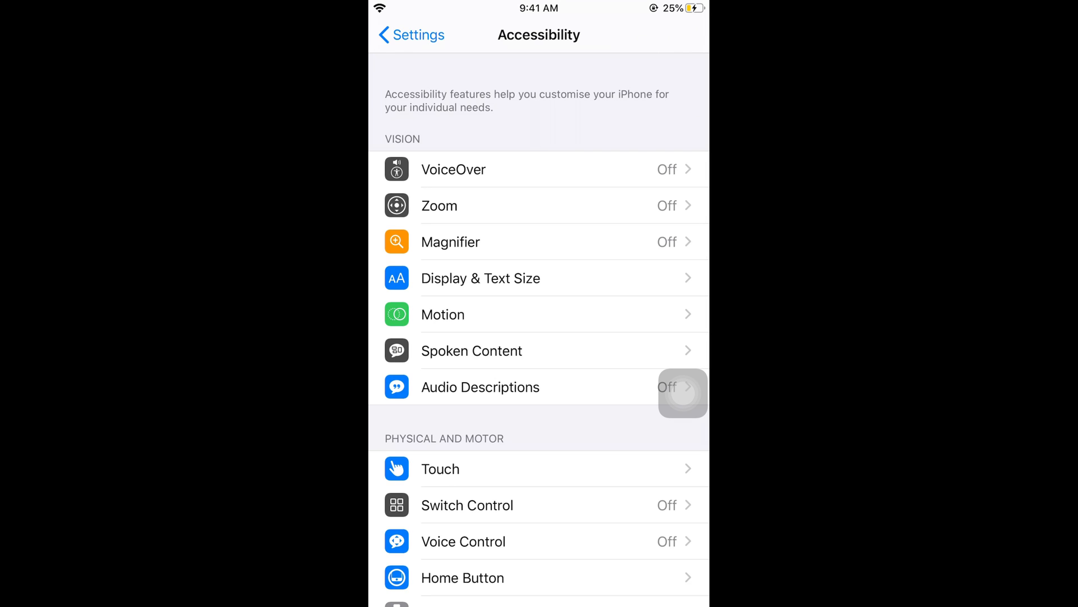
left_click(439, 205)
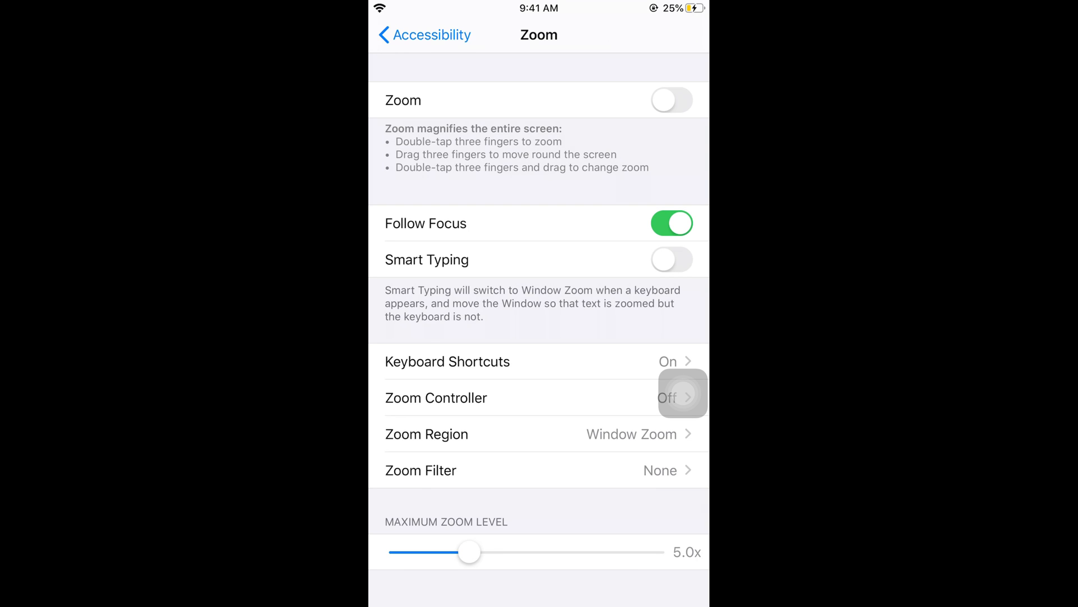
left_click(670, 100)
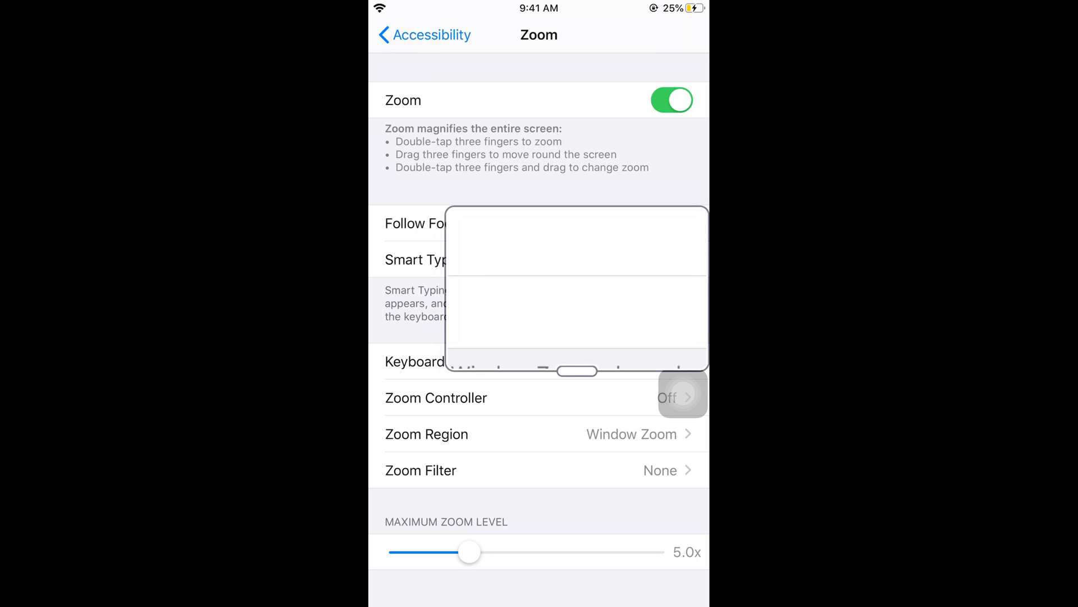
left_click(672, 223)
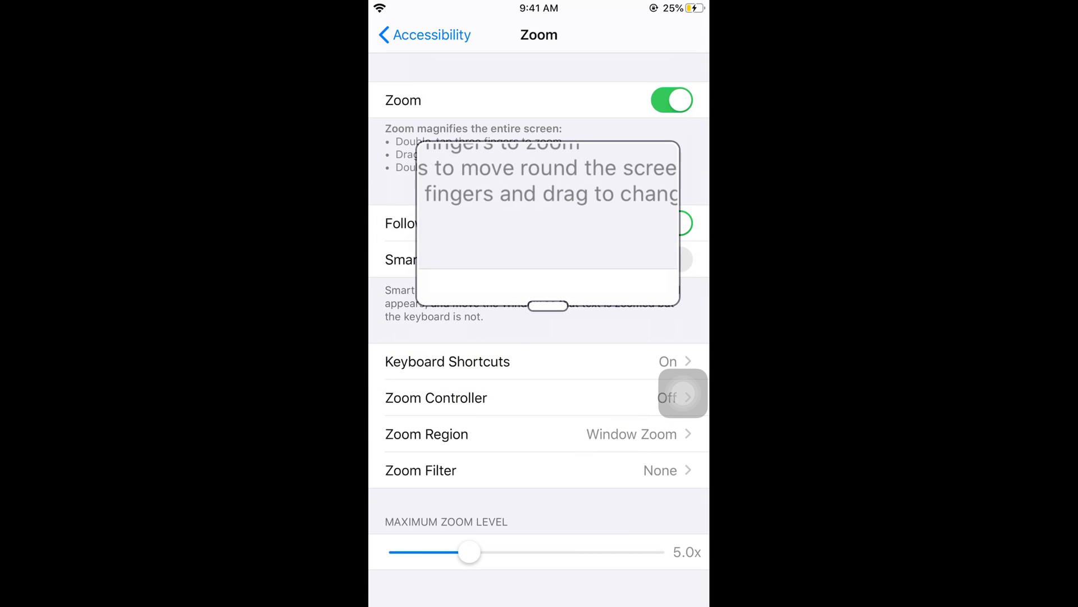
left_click(672, 100)
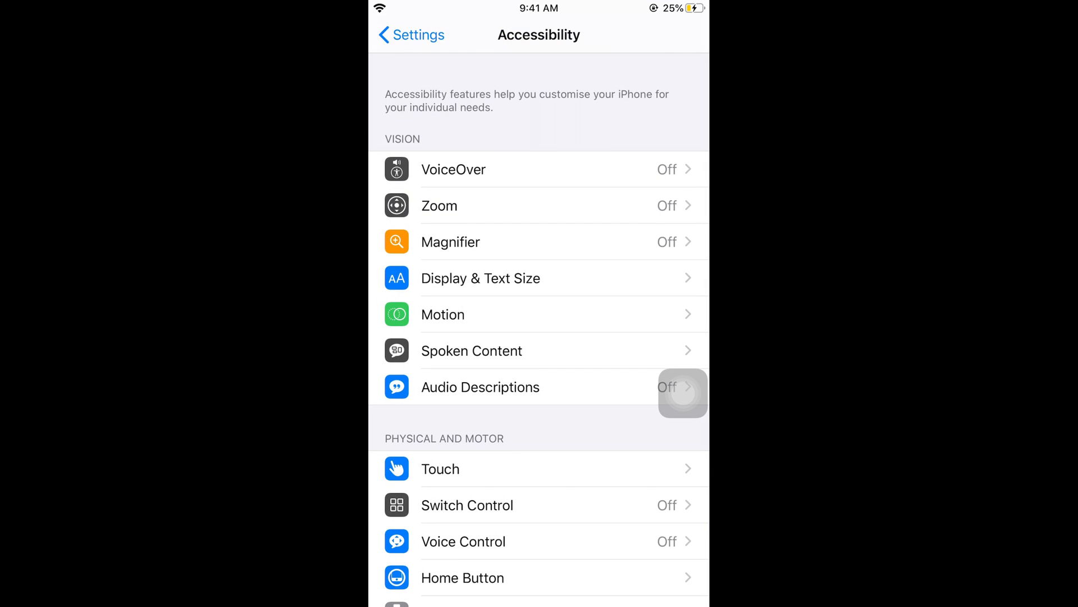
Try larger text sizes with the slider and Larger Accessibility Sizes, leaving it off.
left_click(480, 278)
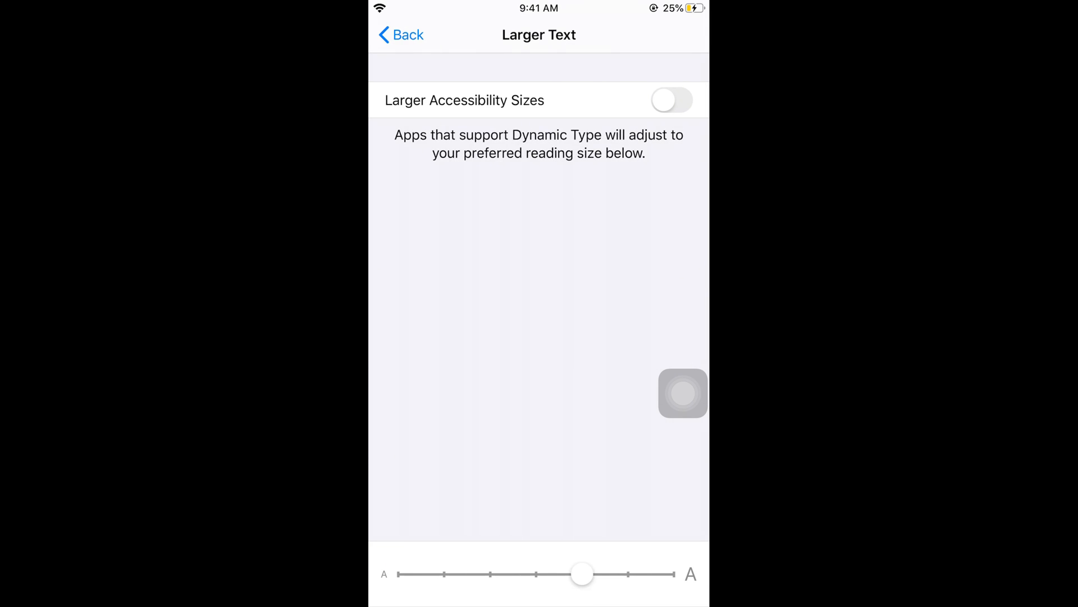
left_click_drag(581, 573, 662, 574)
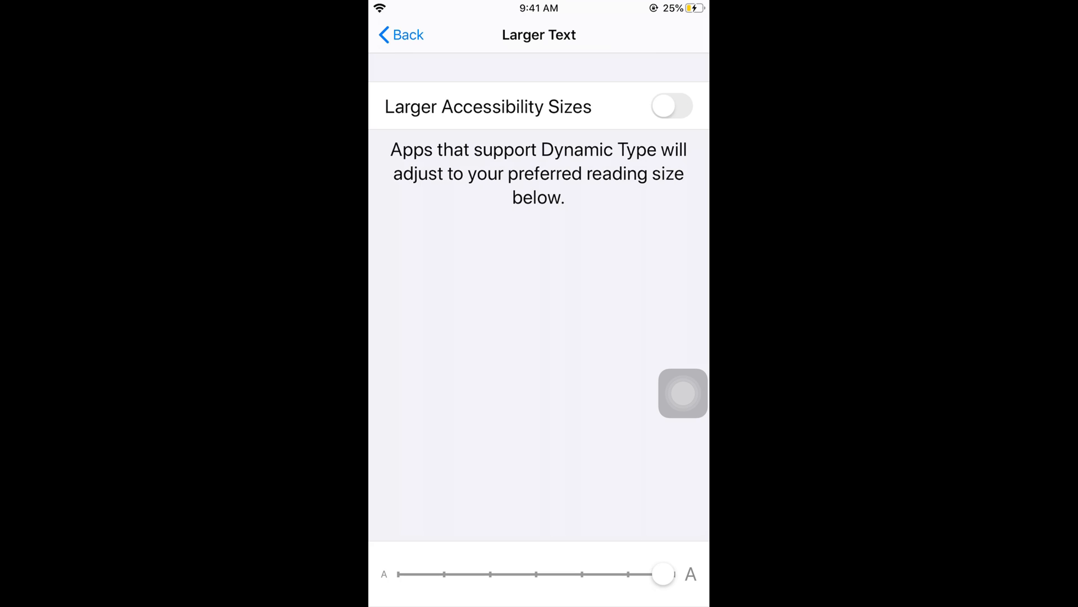
left_click(671, 107)
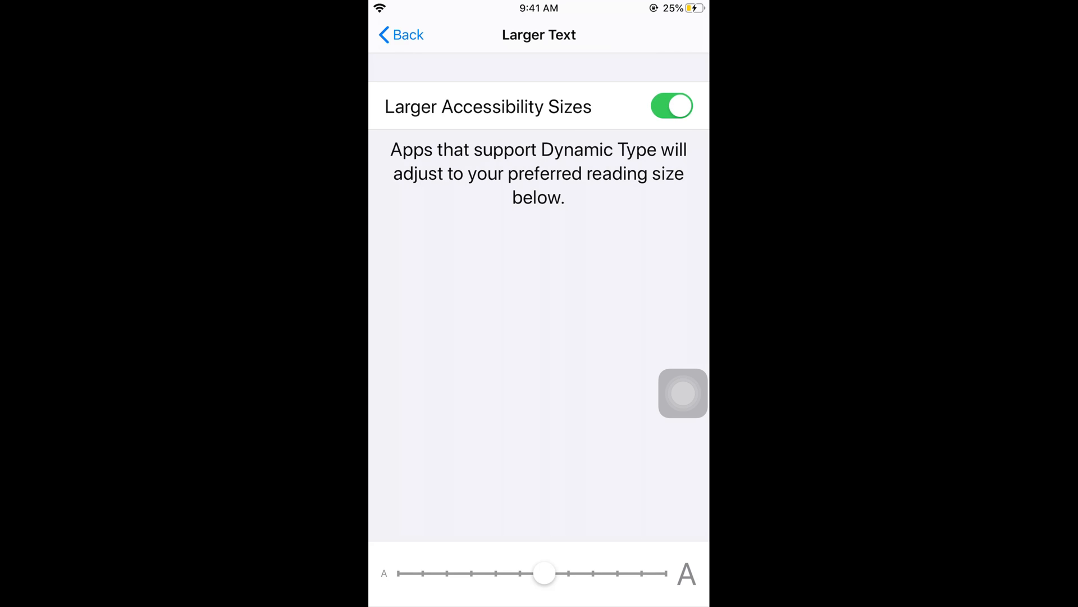
left_click_drag(543, 573, 593, 573)
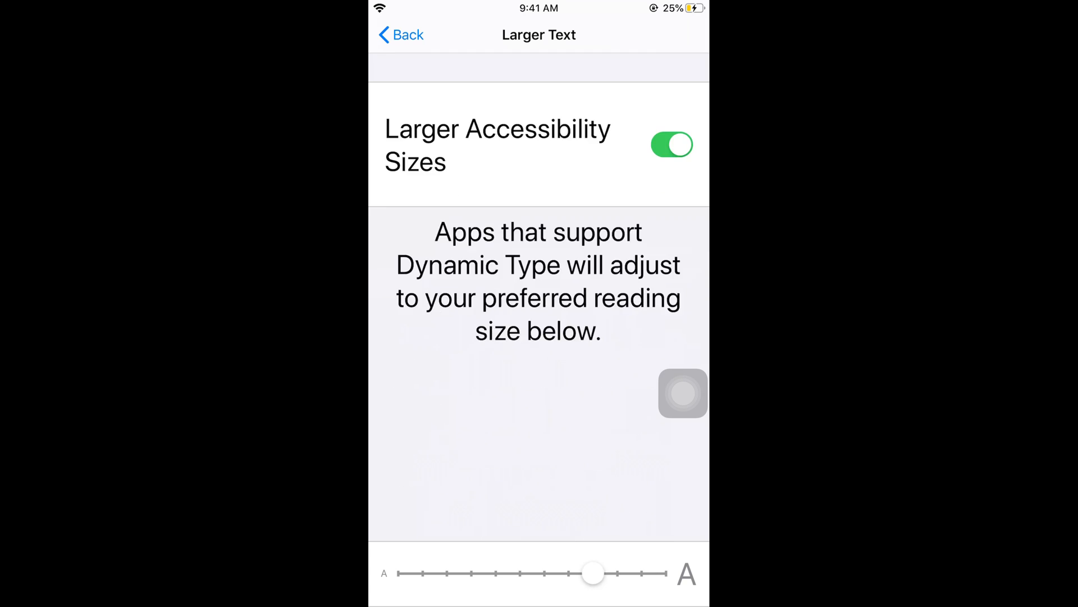
left_click_drag(593, 573, 519, 573)
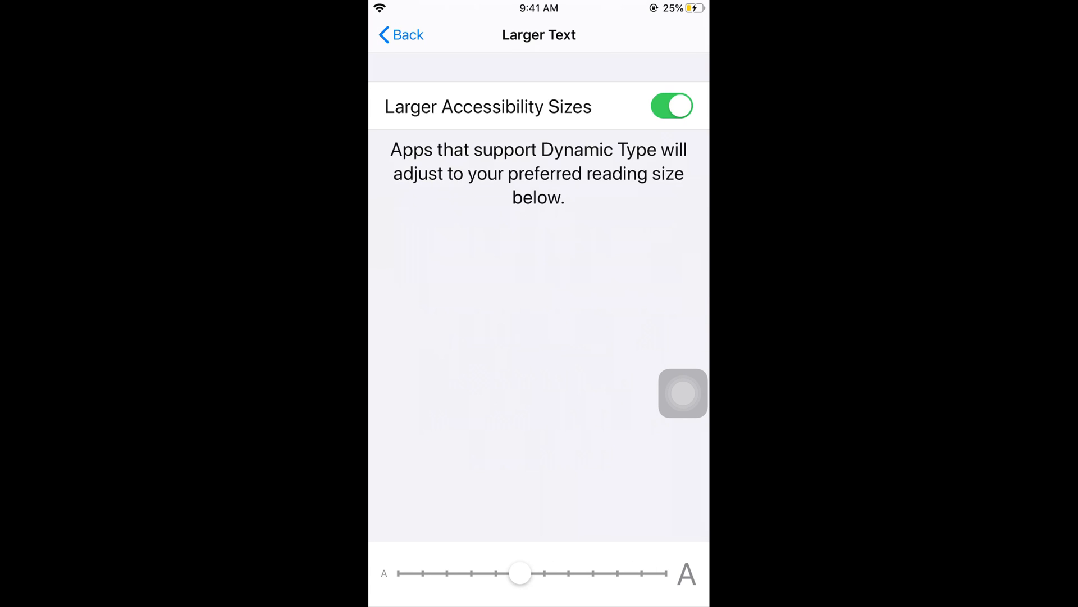
left_click(671, 107)
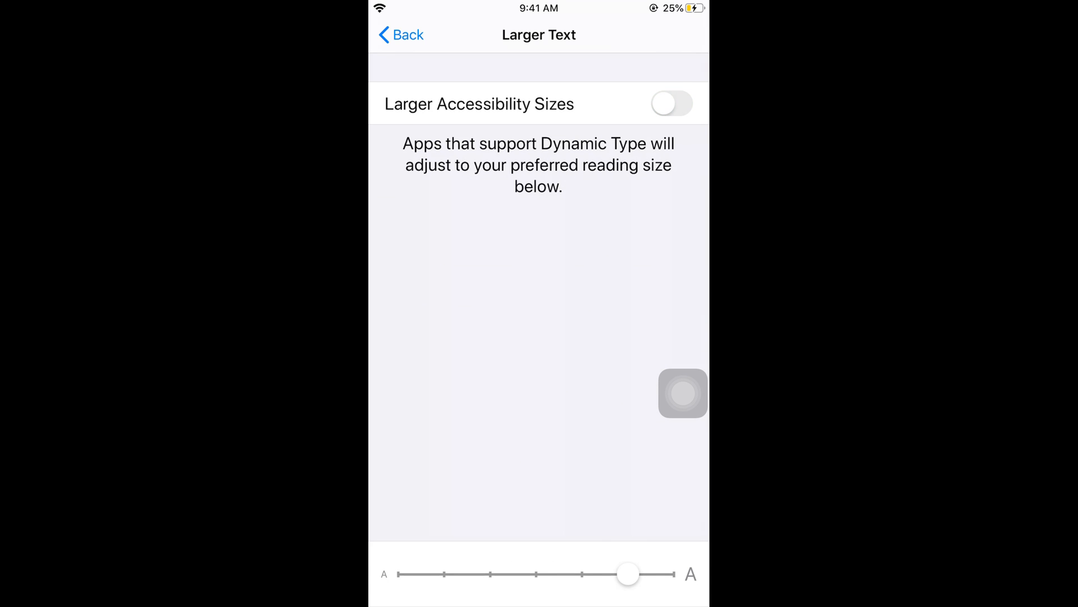
left_click(399, 35)
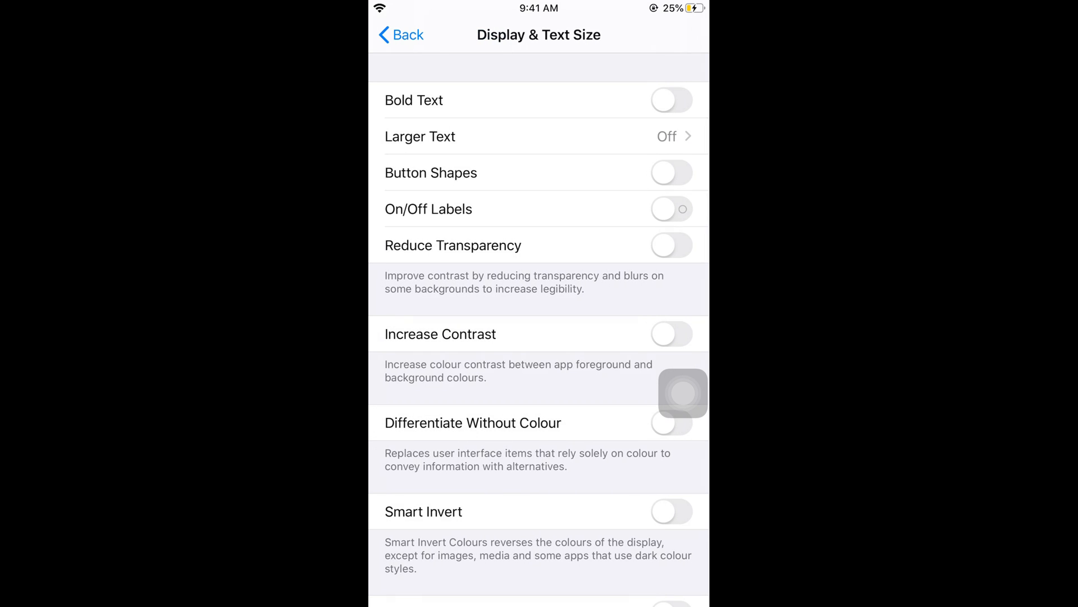
Switch Zoom on and off again, then return to Accessibility.
left_click(401, 35)
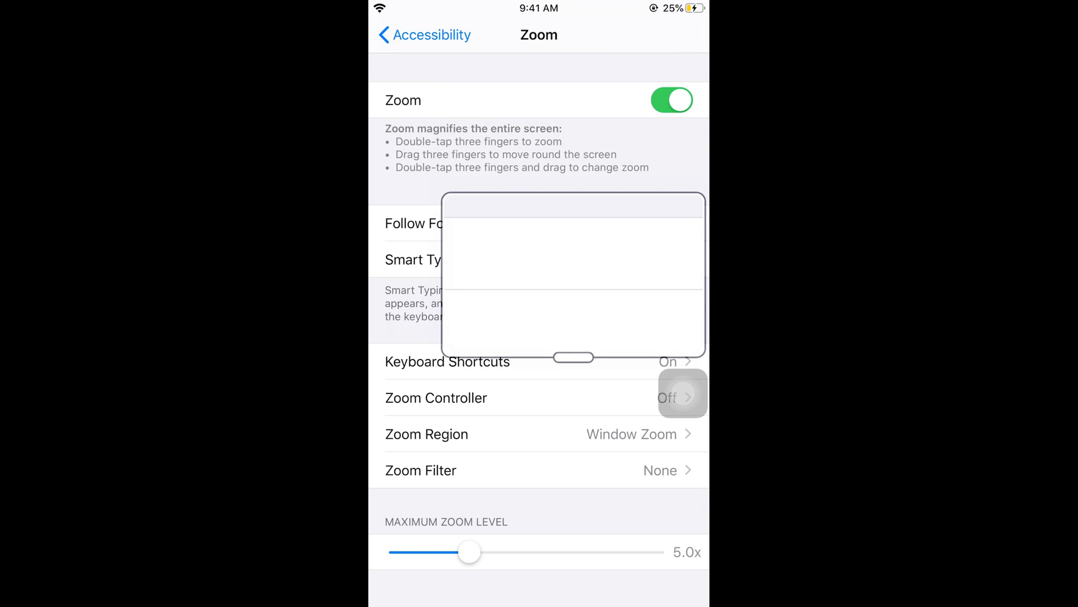
left_click(671, 100)
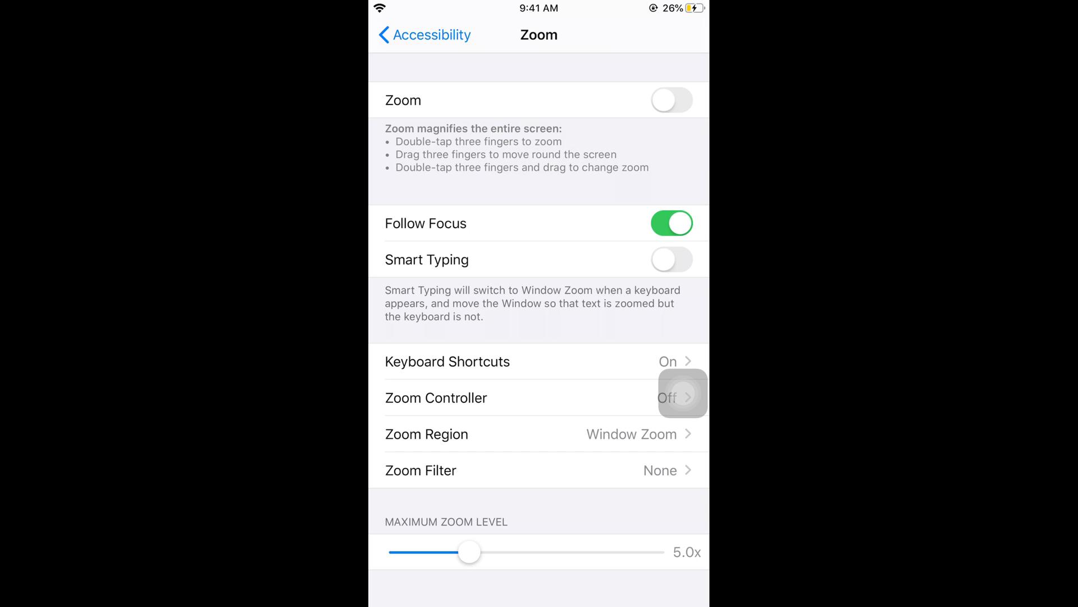
left_click(422, 35)
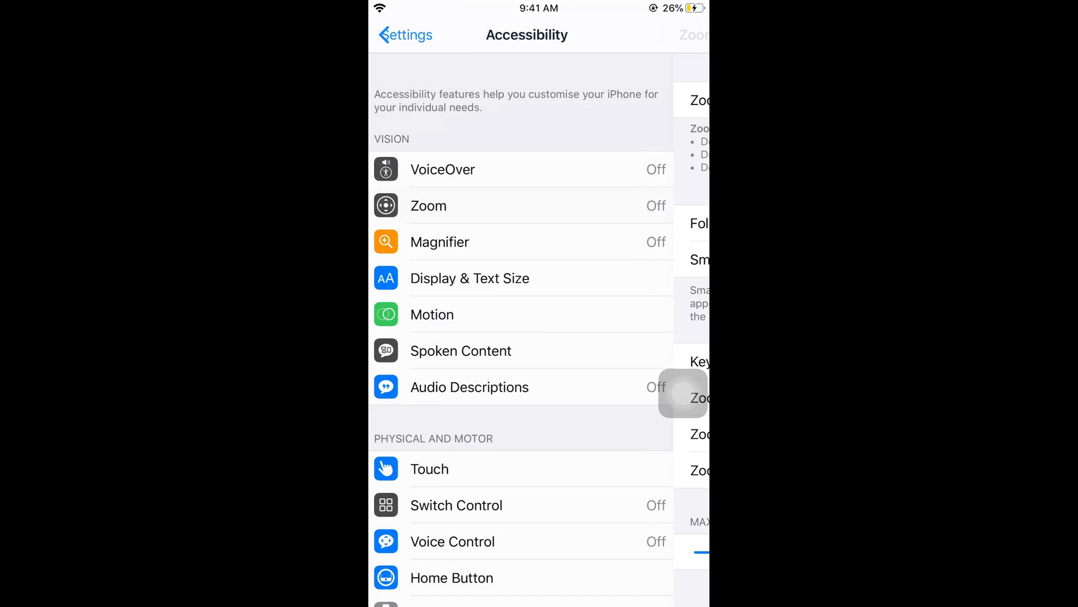
Select Zoom as the Accessibility Shortcut option.
scroll("down", 3)
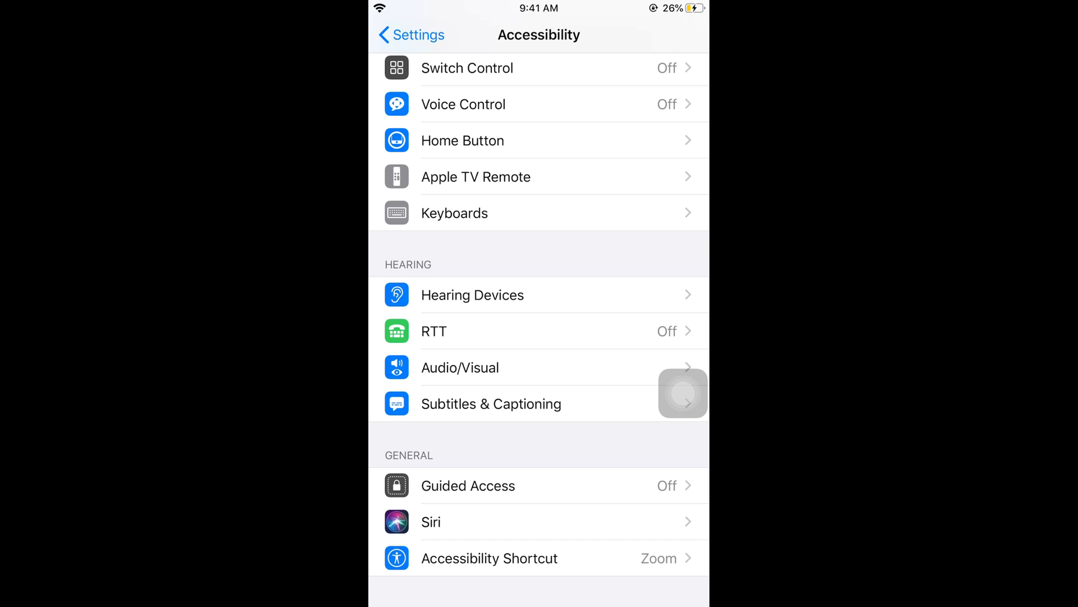
left_click(489, 558)
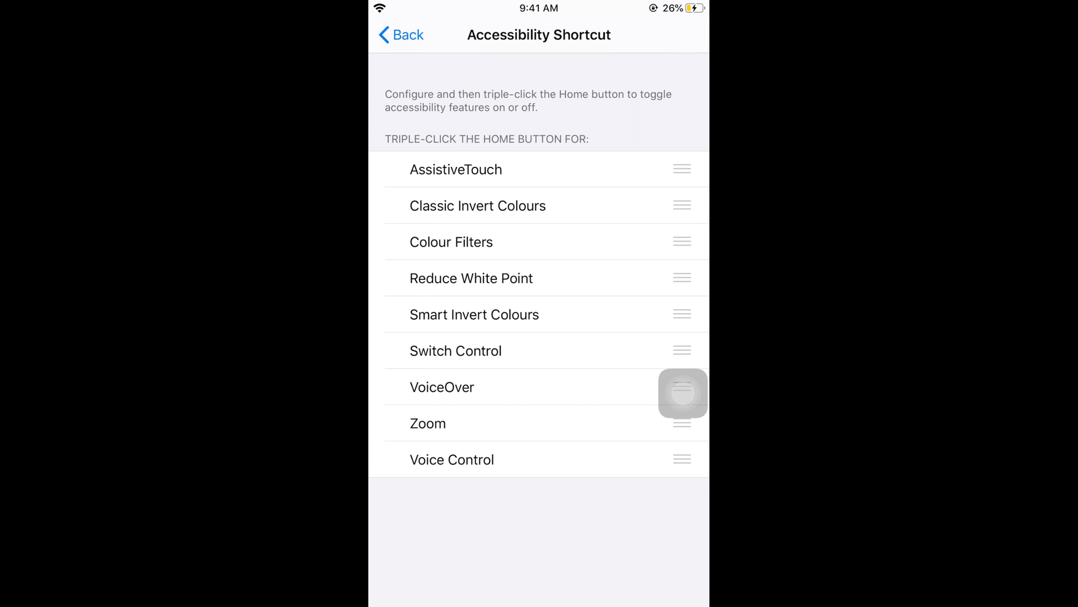
left_click(428, 423)
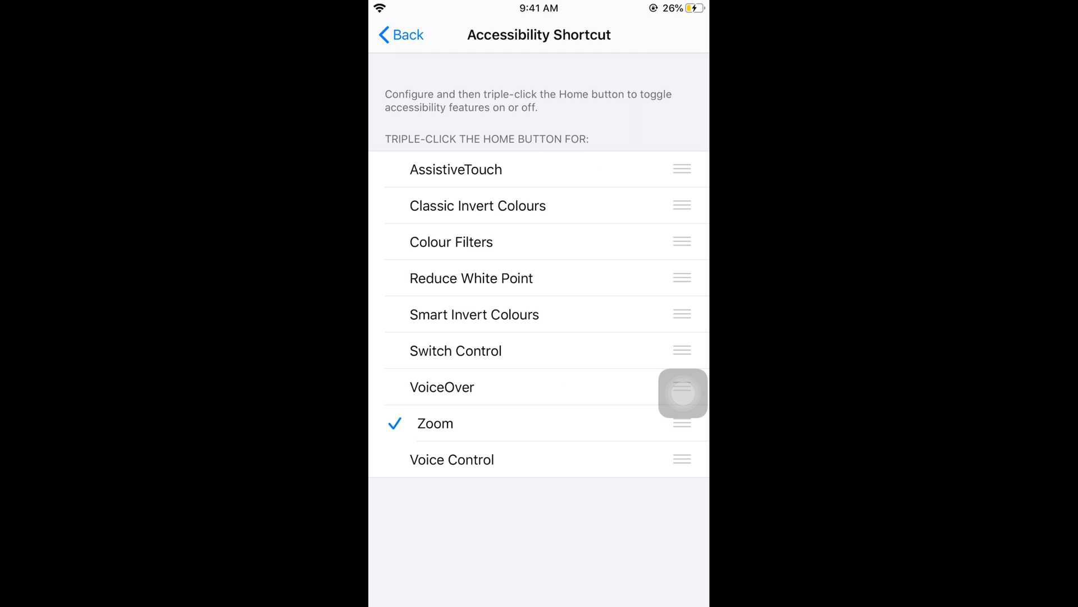